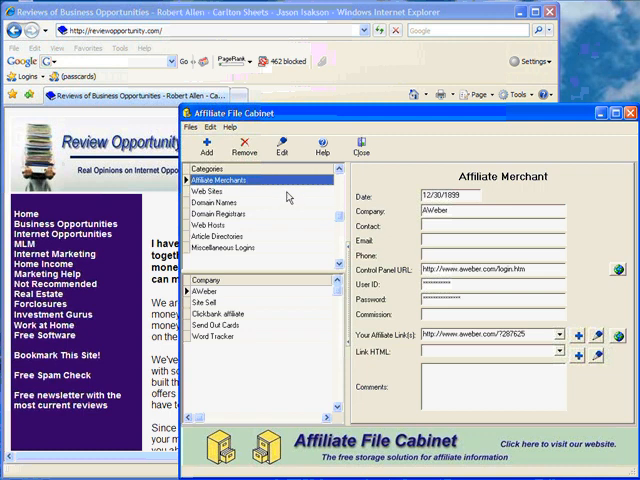
Browse Web Sites, Domain Names, Registrars, Web Hosts, Article Directories and Miscellaneous Logins records
click(207, 191)
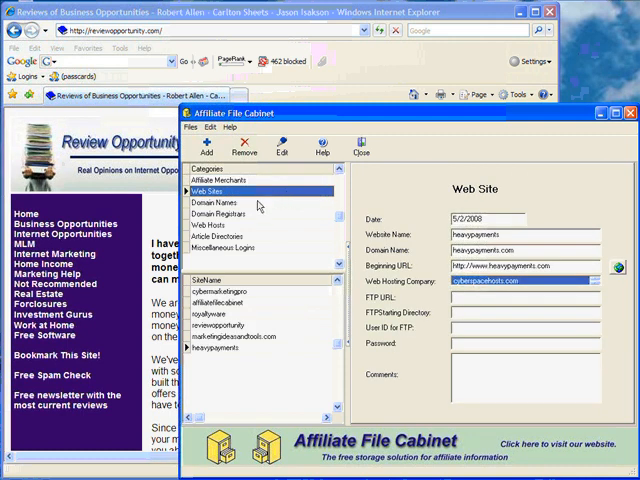
click(228, 202)
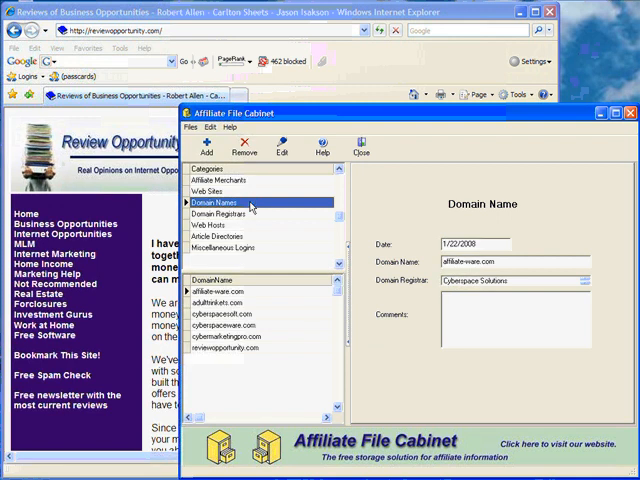
mouse_move(256, 218)
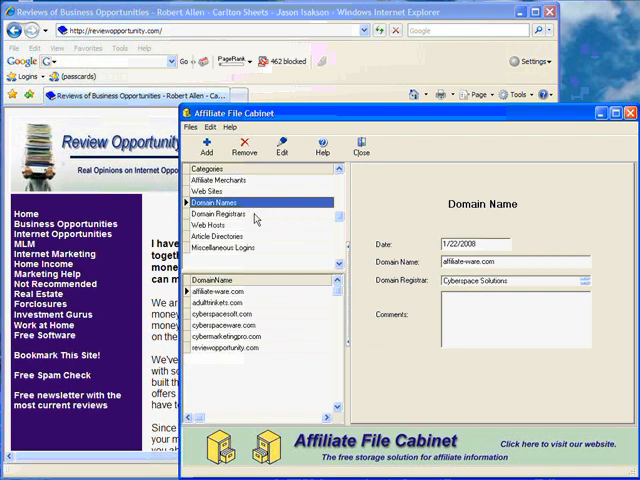
click(226, 213)
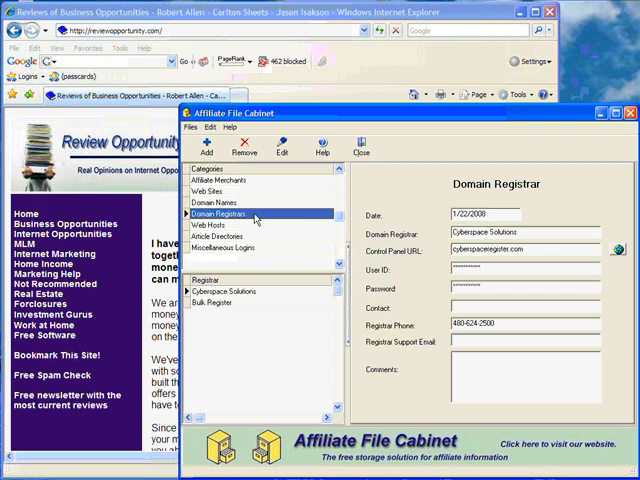
click(225, 222)
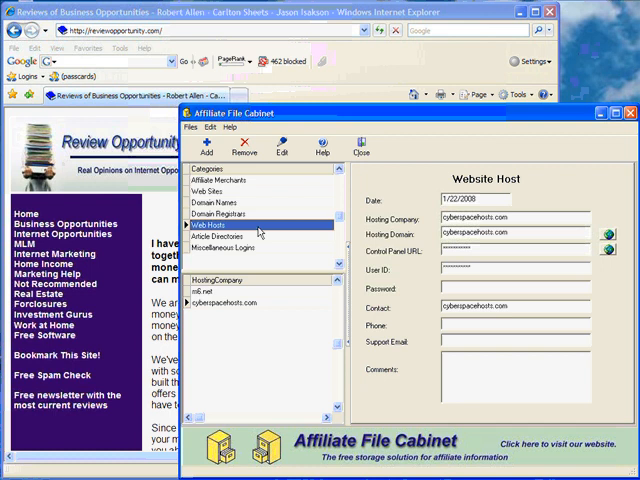
click(210, 234)
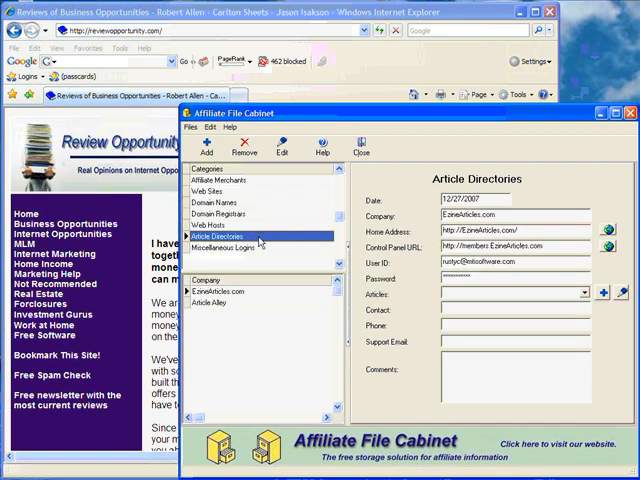
click(228, 248)
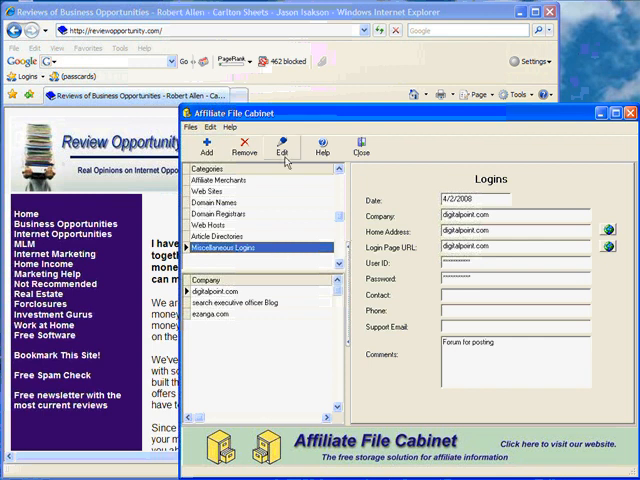
Return to Affiliate Merchants and bring up the blank Add an Affiliate Merchant form
click(221, 179)
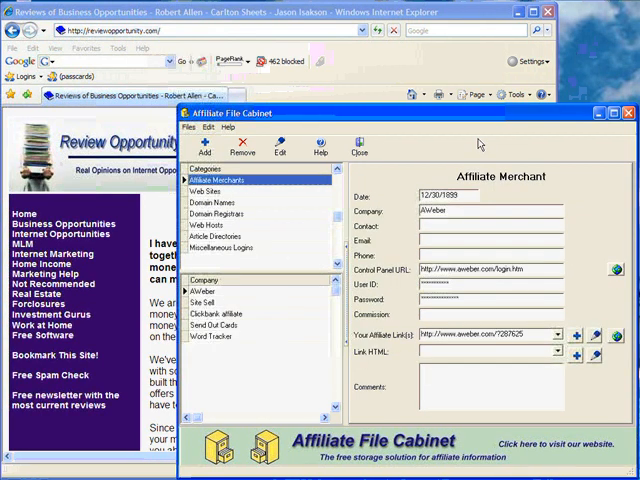
mouse_move(261, 196)
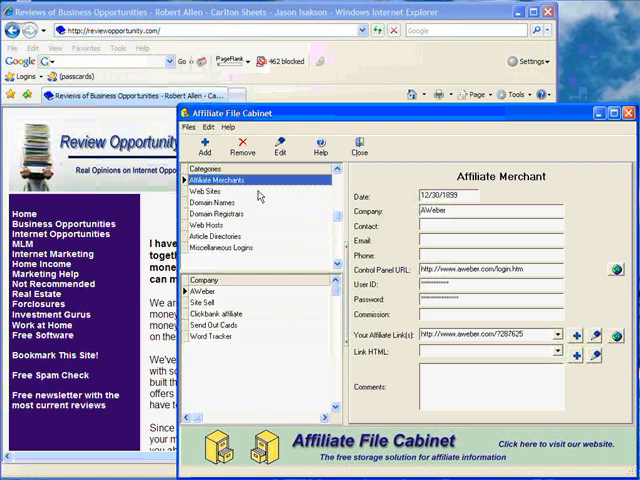
mouse_move(252, 212)
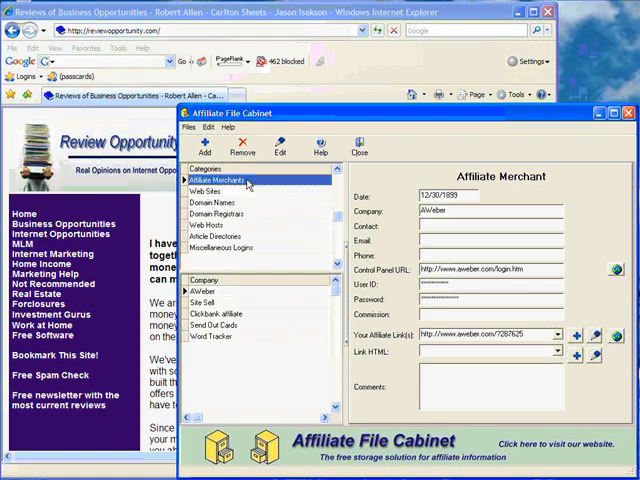
click(212, 146)
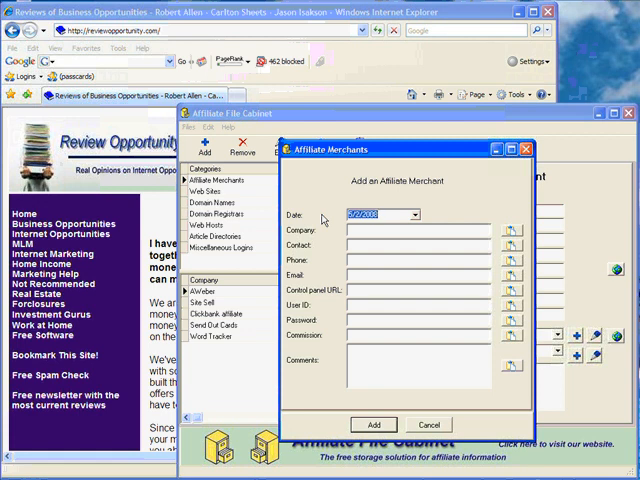
mouse_move(333, 234)
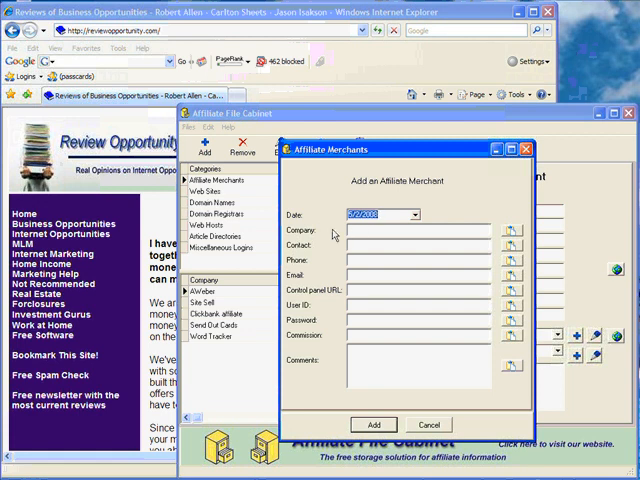
mouse_move(332, 246)
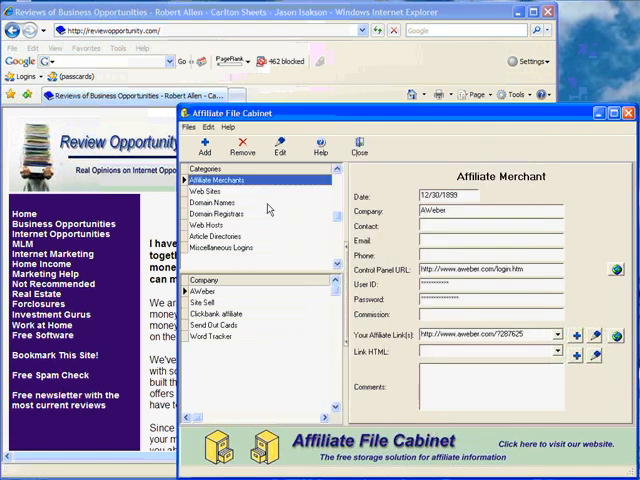
click(204, 192)
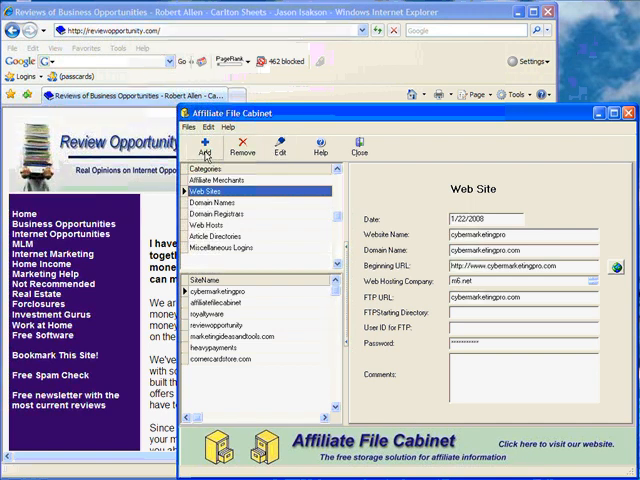
click(208, 149)
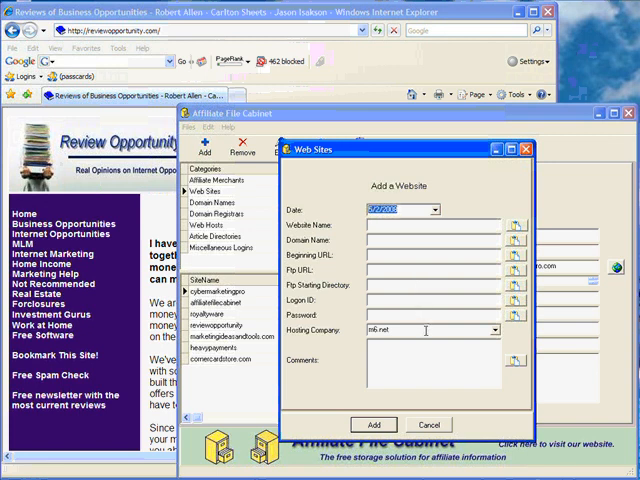
mouse_move(434, 332)
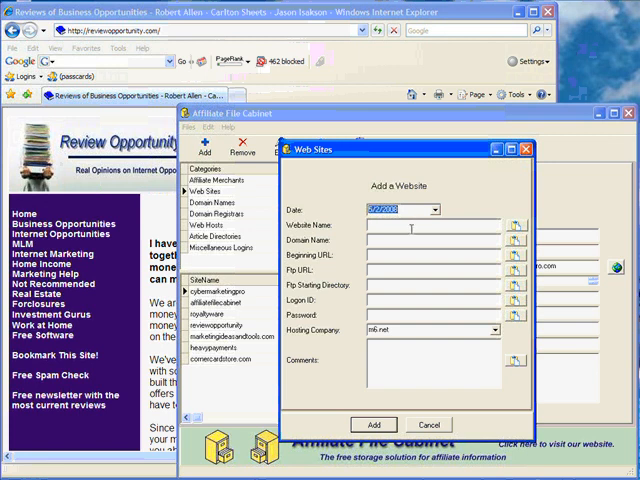
mouse_move(408, 243)
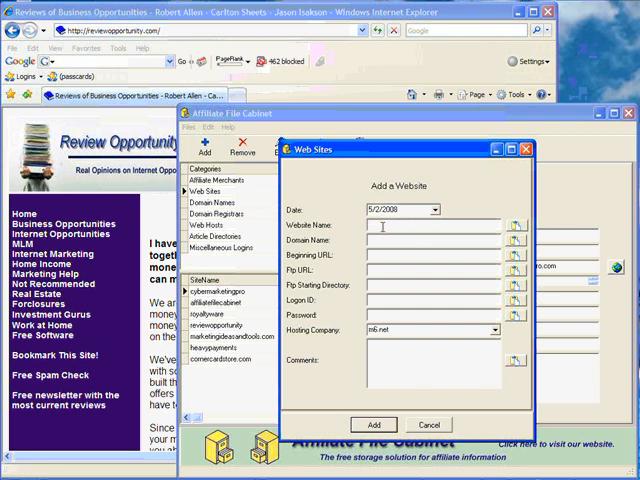
text(ourcardsender.com)
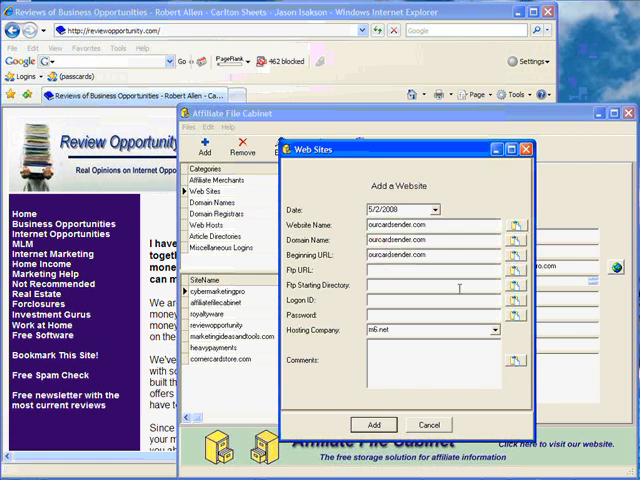
text(www.ourcardsender.com)
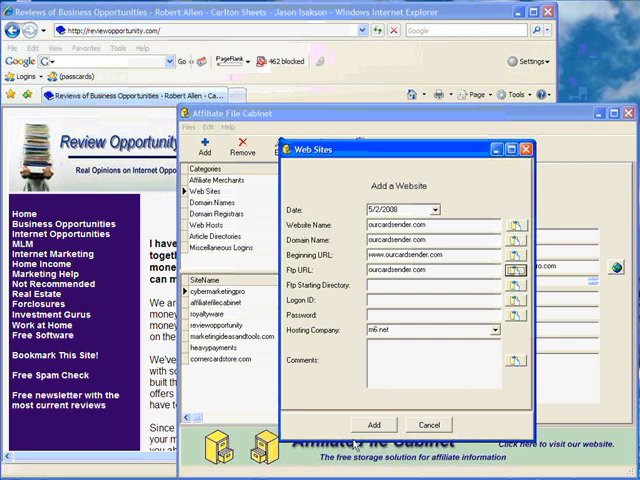
click(372, 424)
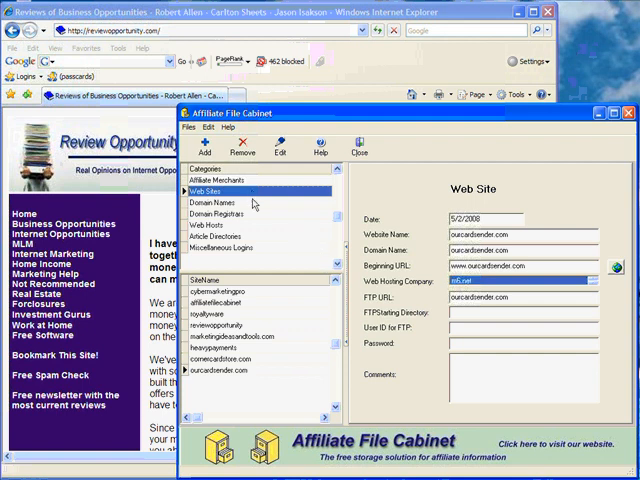
Show the Domain Names records and bring up the Add a Domain Name form
click(216, 204)
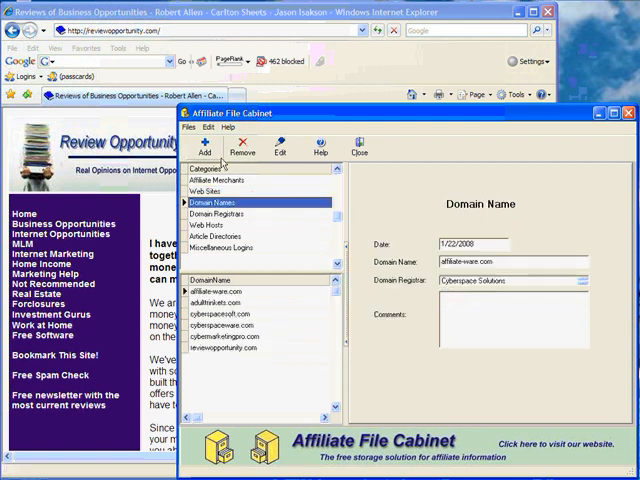
click(205, 148)
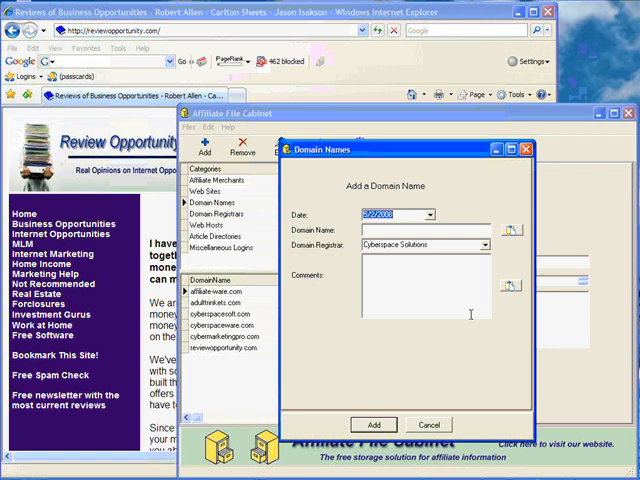
click(484, 245)
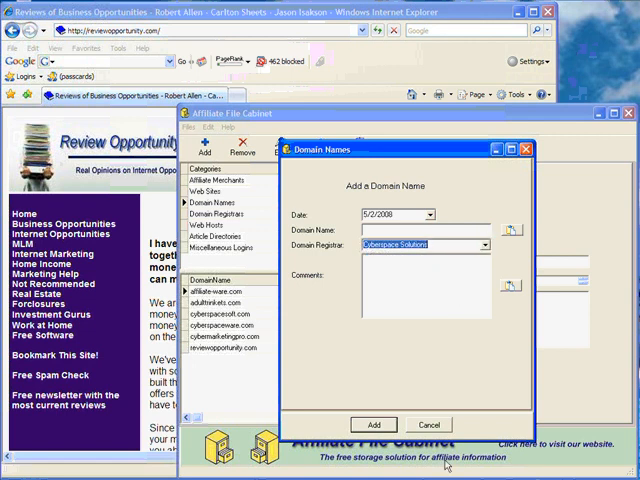
mouse_move(445, 425)
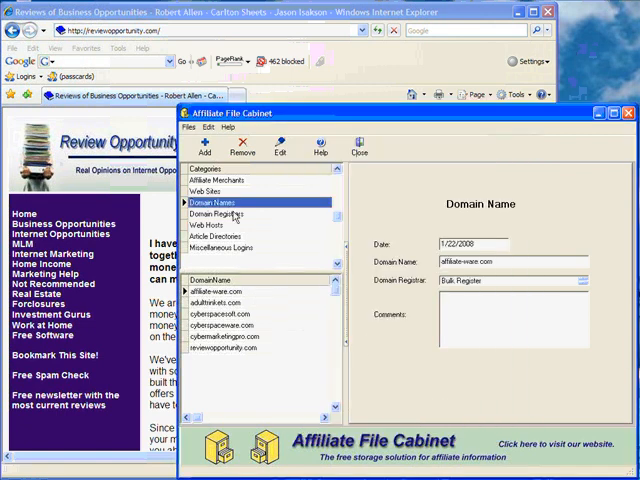
View Domain Registrars, open the Add a Domain Registrar form, and cancel it
click(228, 214)
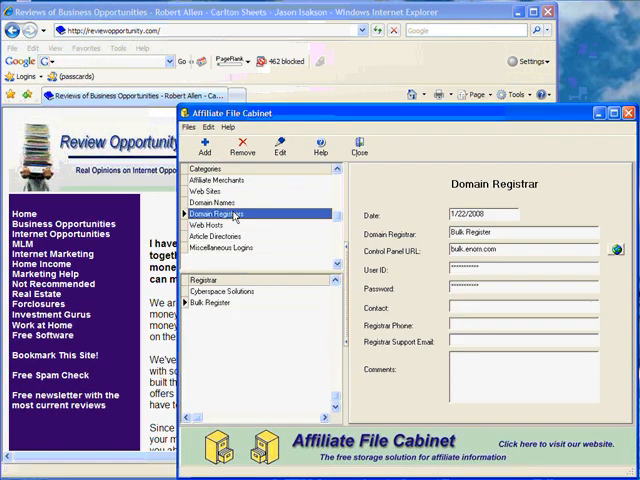
click(205, 148)
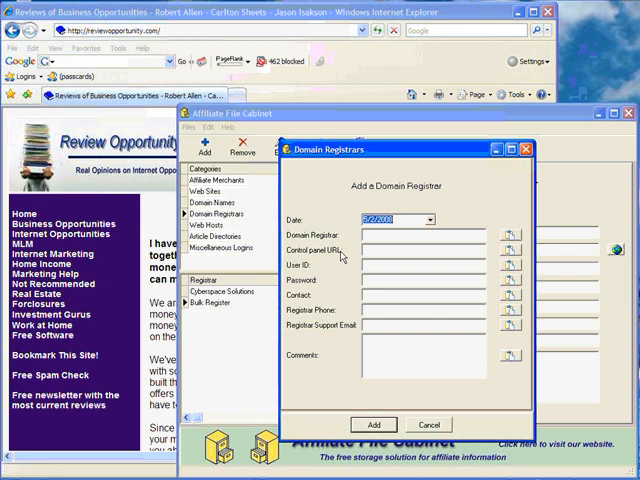
mouse_move(337, 272)
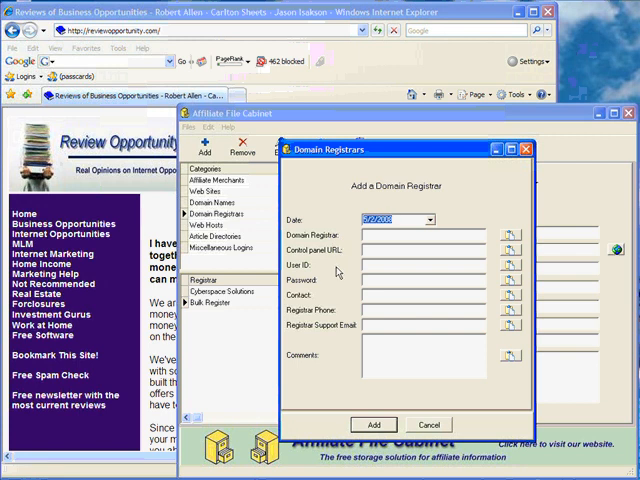
mouse_move(335, 301)
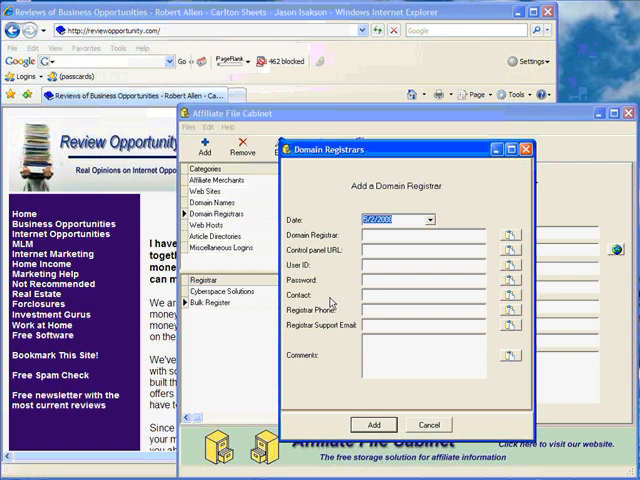
mouse_move(339, 313)
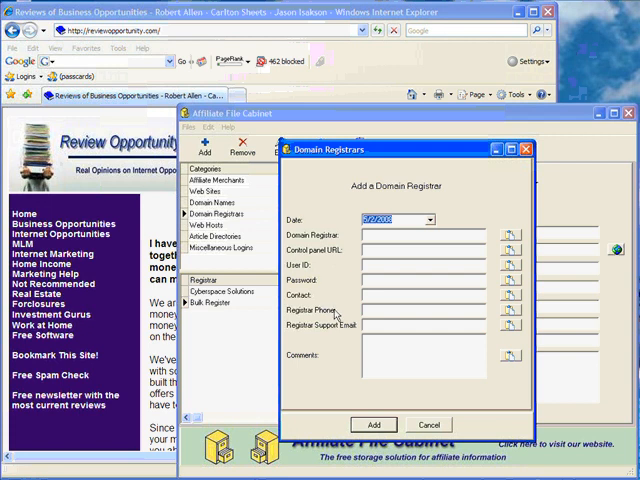
mouse_move(340, 331)
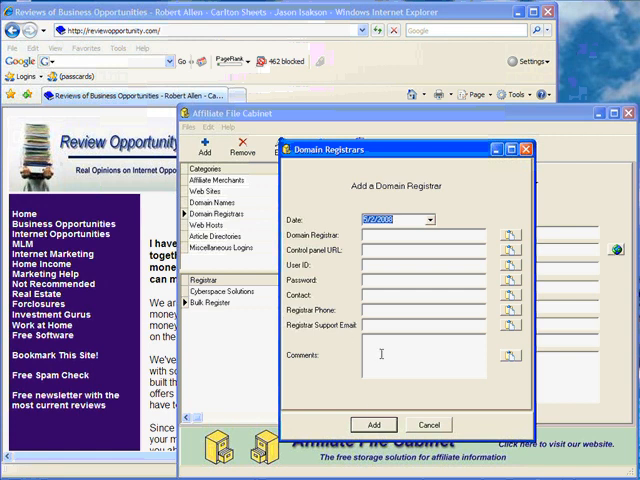
click(373, 424)
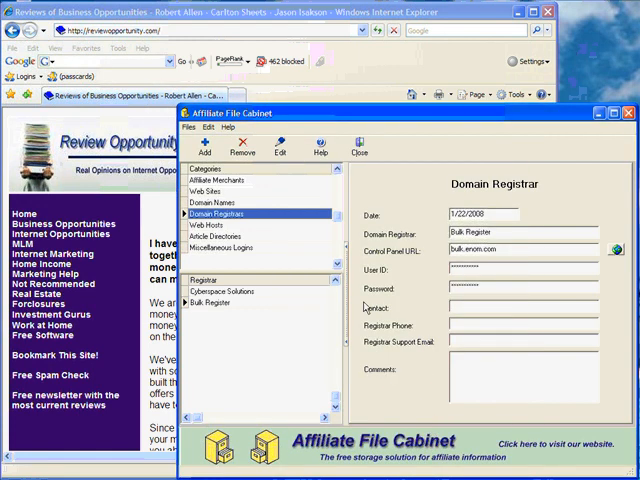
View Web Hosts, start a new website host, then cancel without saving
click(205, 224)
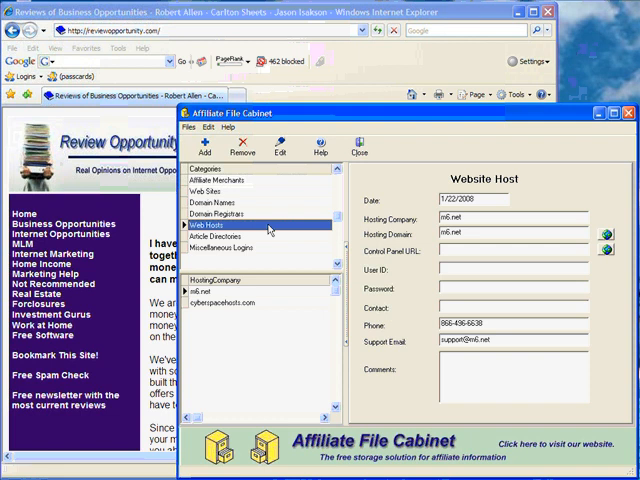
click(204, 146)
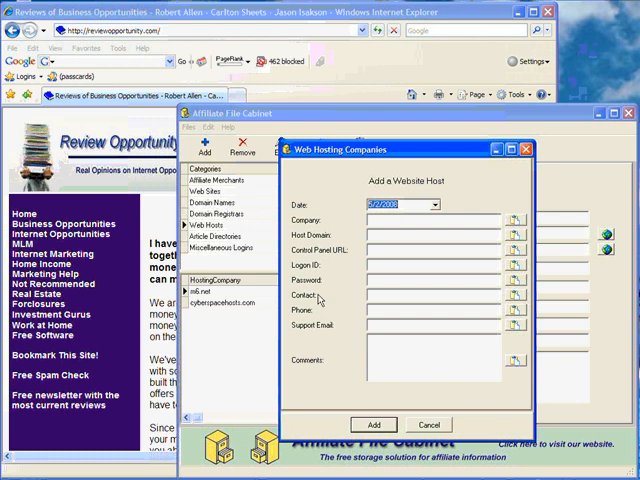
mouse_move(324, 337)
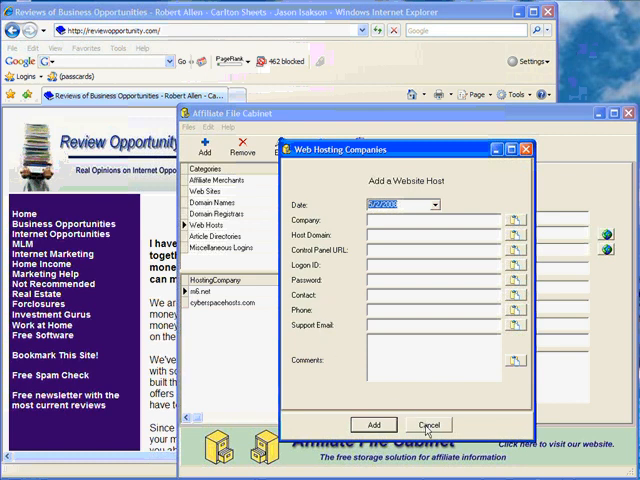
click(430, 424)
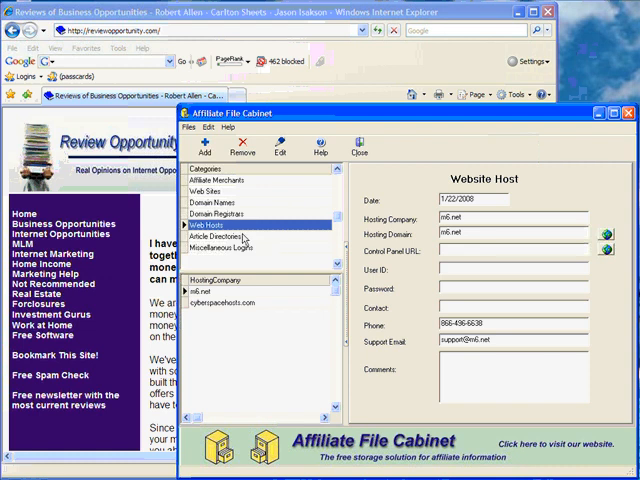
Visit Article Directories, then Miscellaneous Logins, and open the Add a Website Login form
click(205, 148)
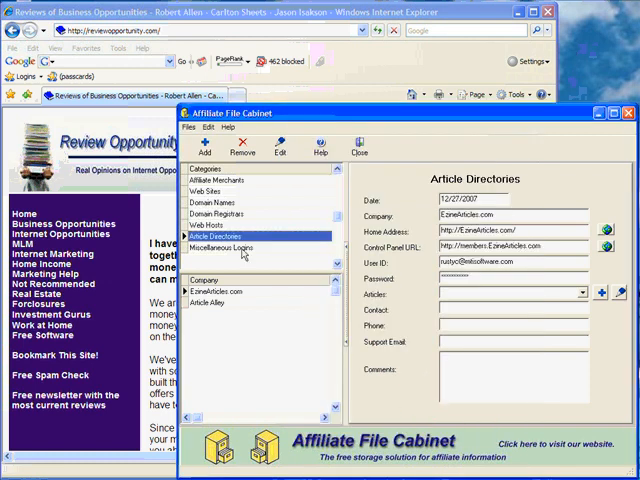
click(242, 248)
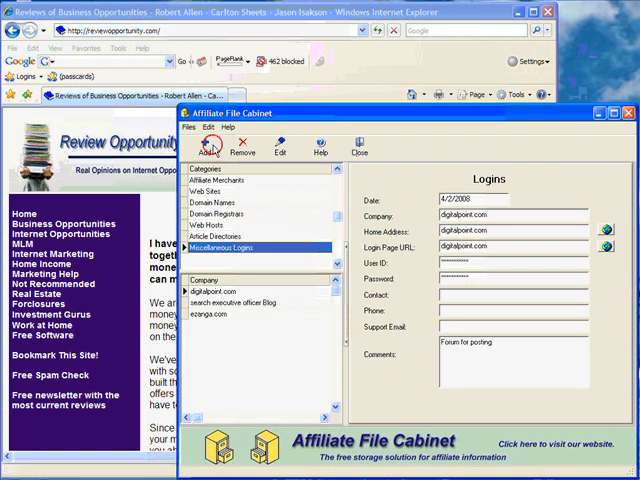
click(201, 147)
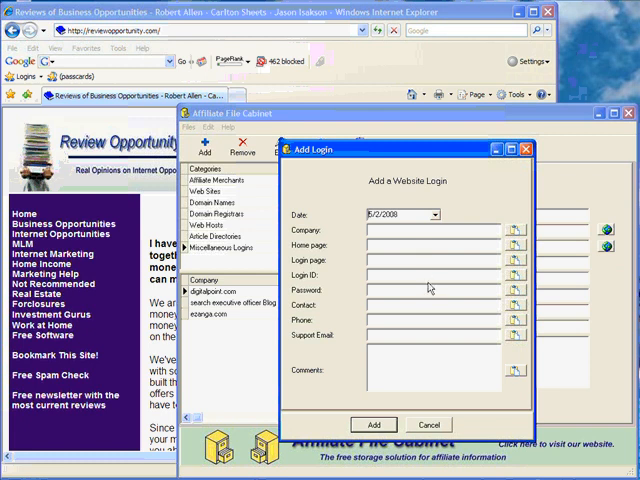
mouse_move(428, 308)
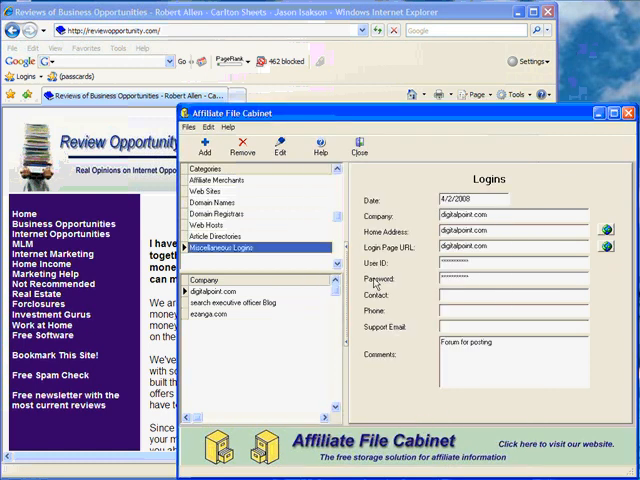
click(227, 179)
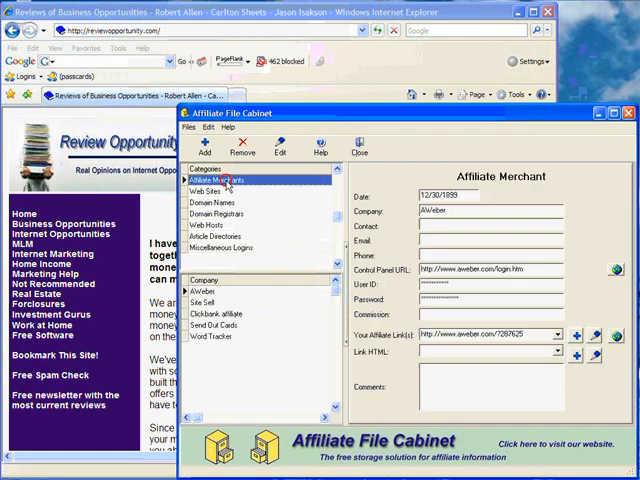
mouse_move(325, 235)
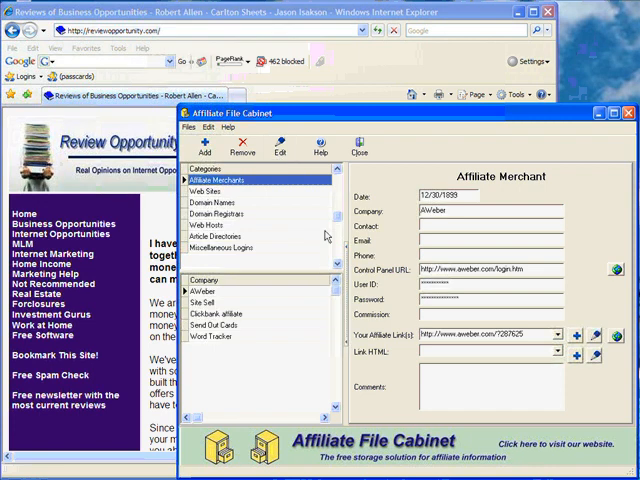
click(227, 313)
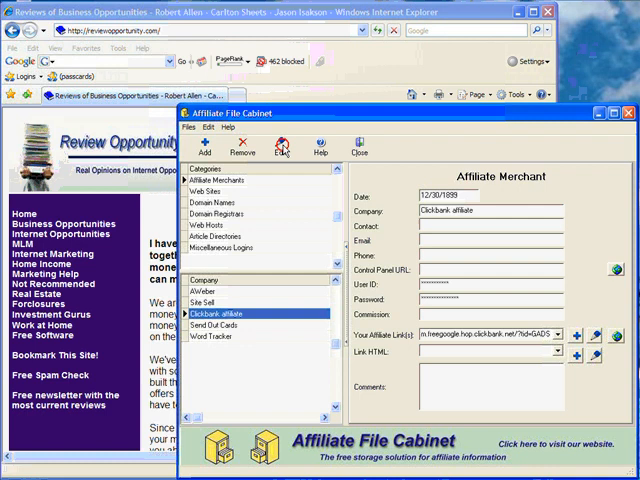
click(286, 147)
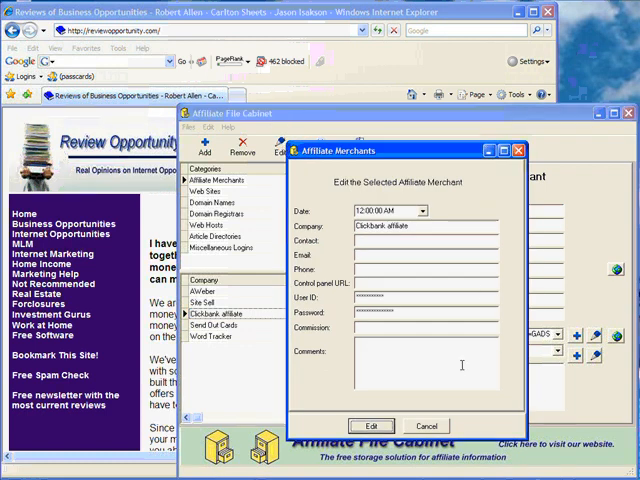
mouse_move(407, 272)
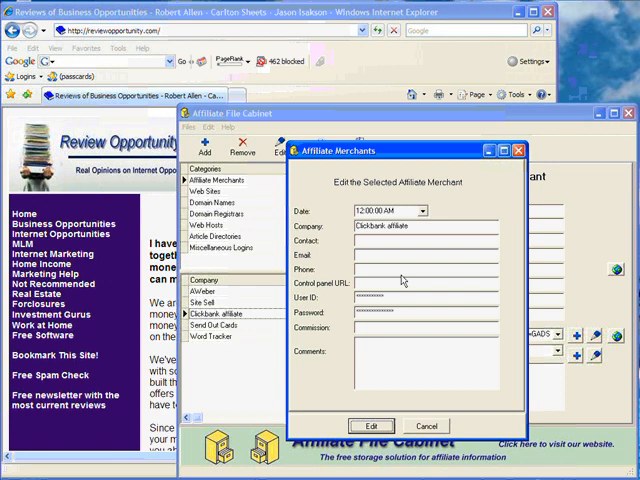
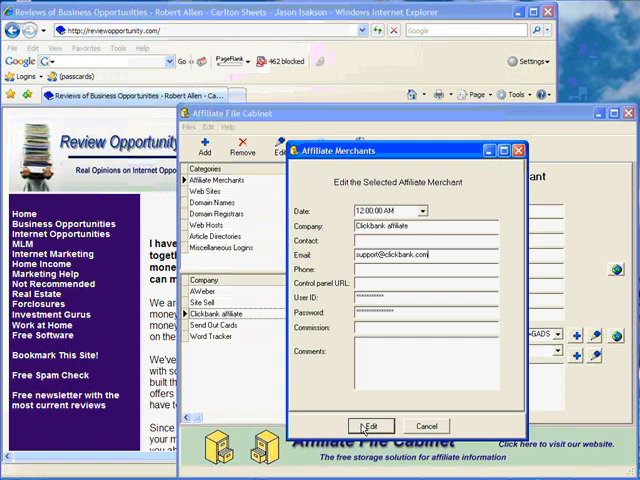
click(359, 424)
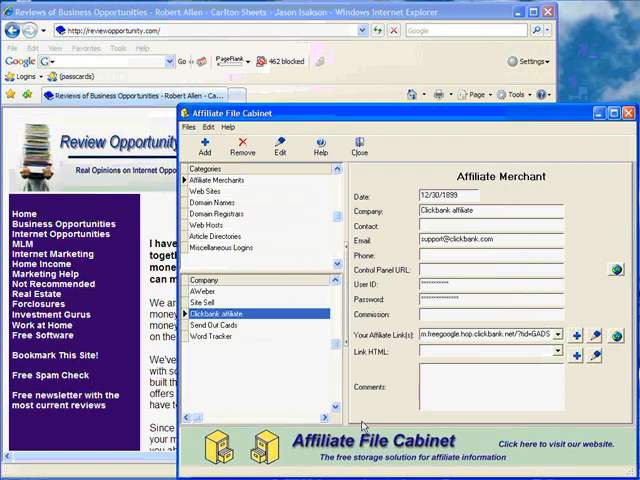
Move through the categories back to Web Sites, showing ourcardsender.com's details
click(224, 179)
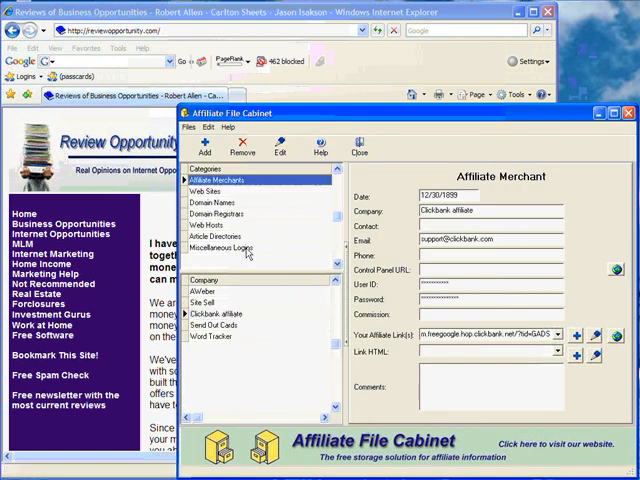
mouse_move(263, 263)
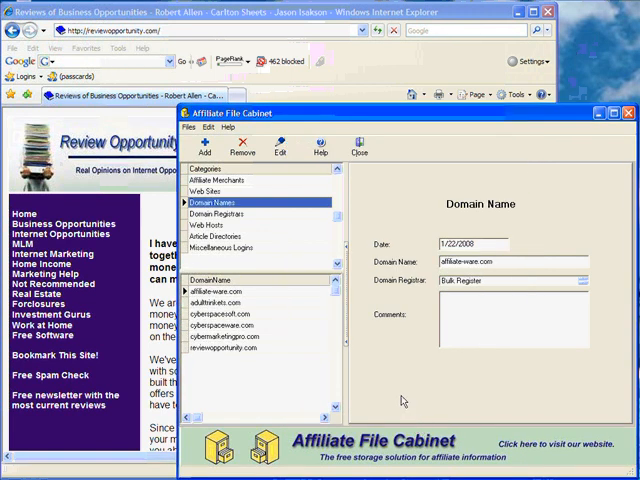
mouse_move(245, 203)
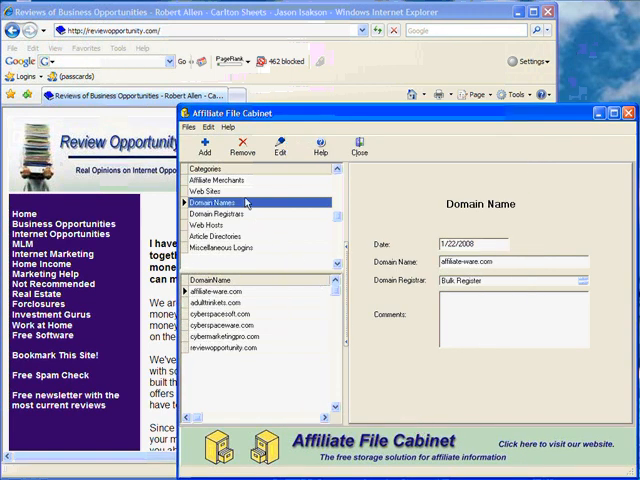
click(222, 191)
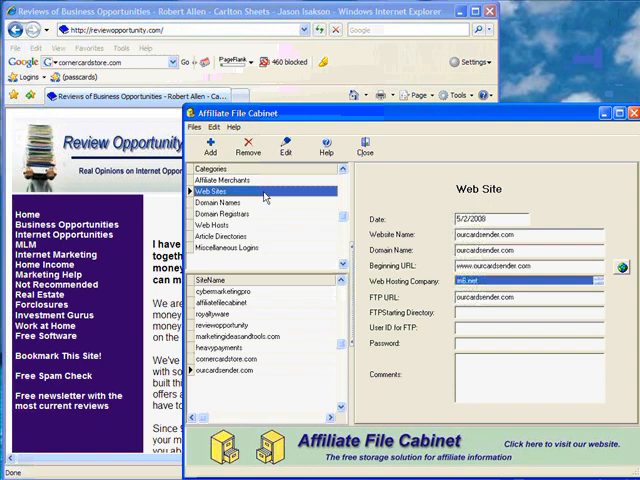
mouse_move(448, 199)
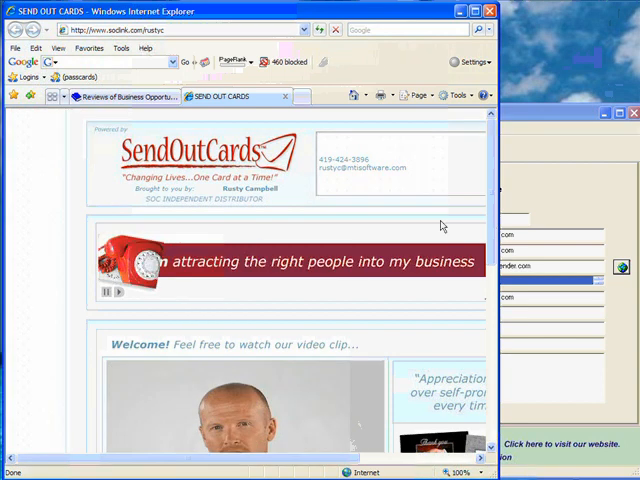
mouse_move(564, 198)
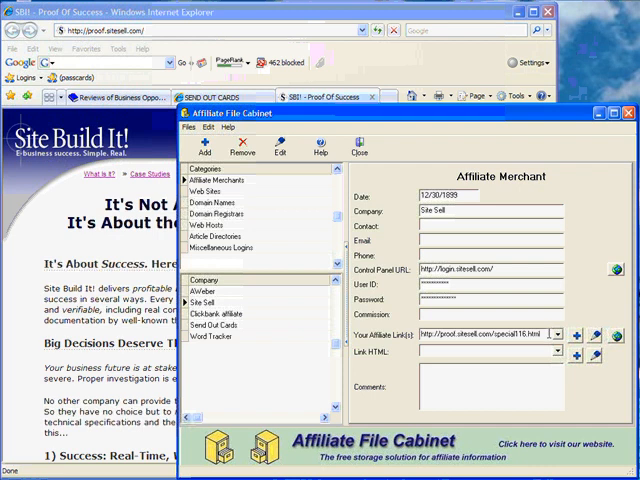
Open Site Sell's buildit.sitesell.com/special116.html link in the browser, then return to Web Sites
click(576, 336)
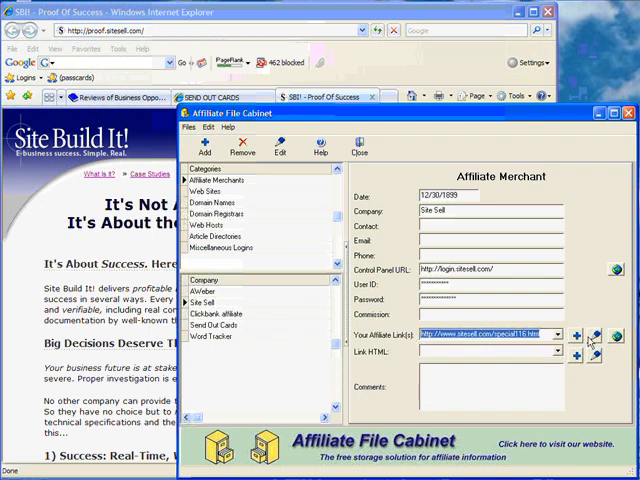
click(592, 335)
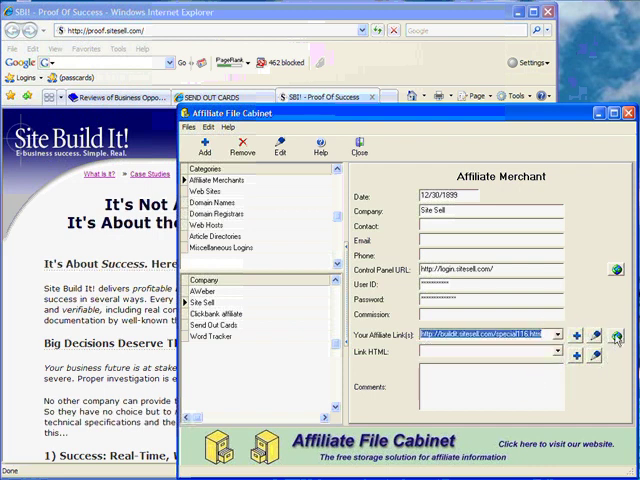
click(616, 336)
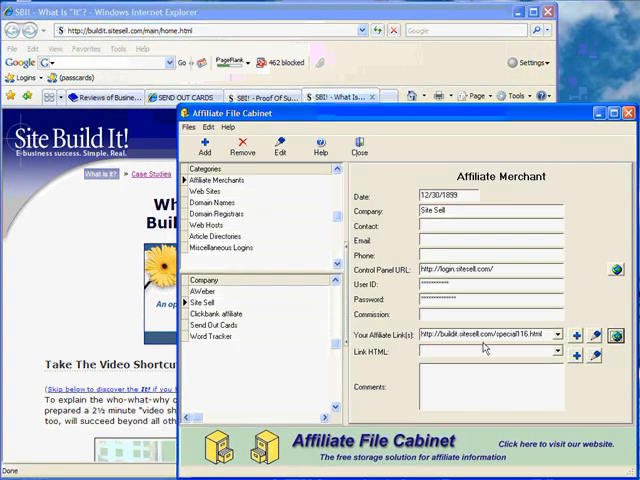
click(203, 190)
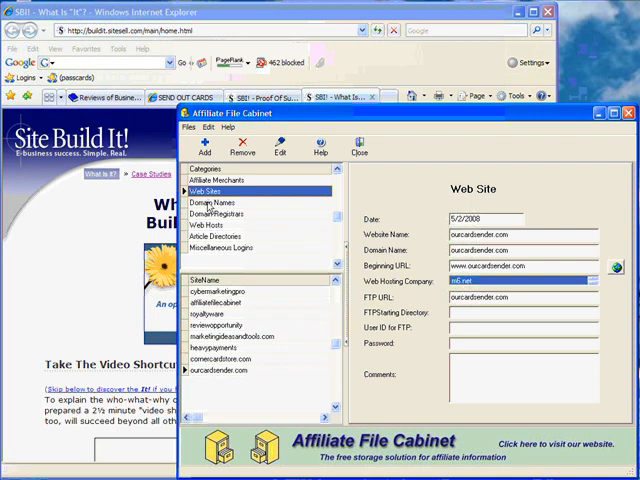
Browse EzineArticles.com's article records, open the relationship marketing article, then show Help's Welcome page
click(224, 180)
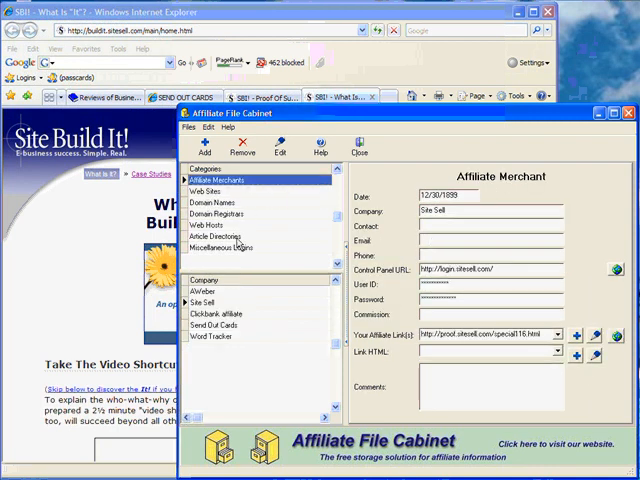
click(225, 234)
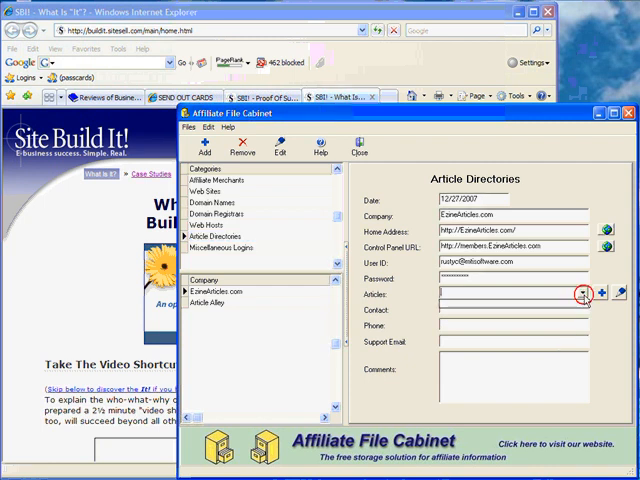
click(603, 292)
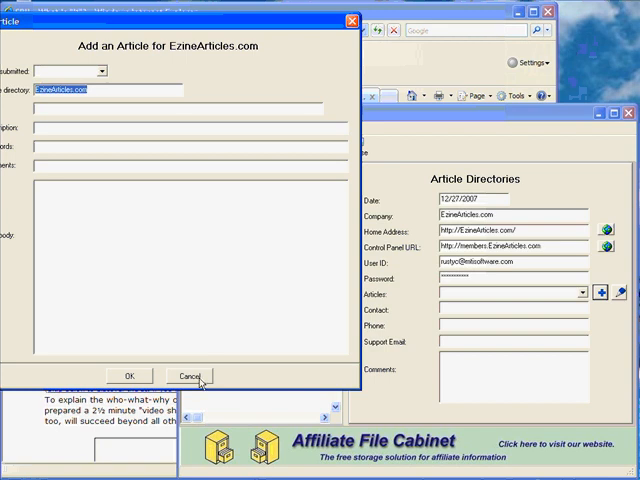
click(192, 375)
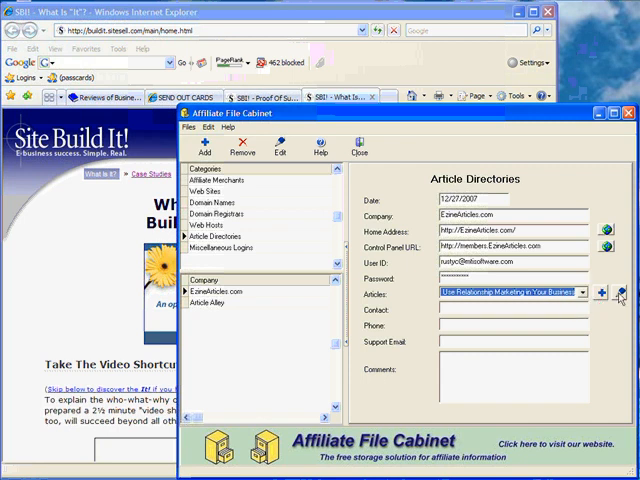
click(618, 292)
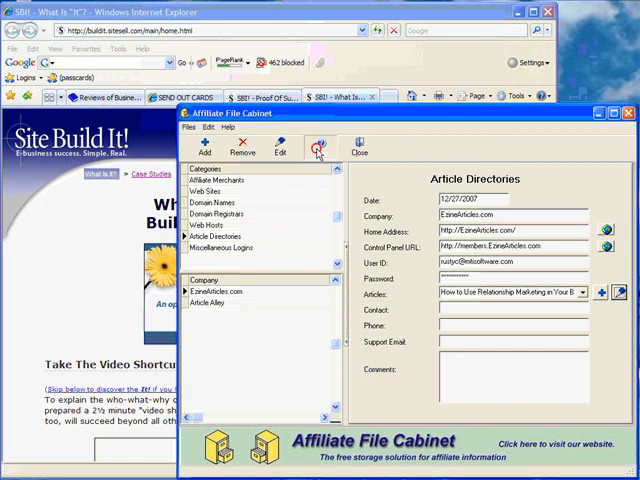
click(319, 148)
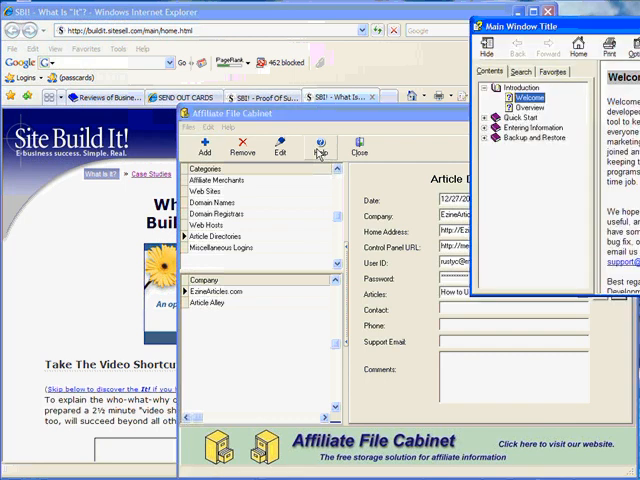